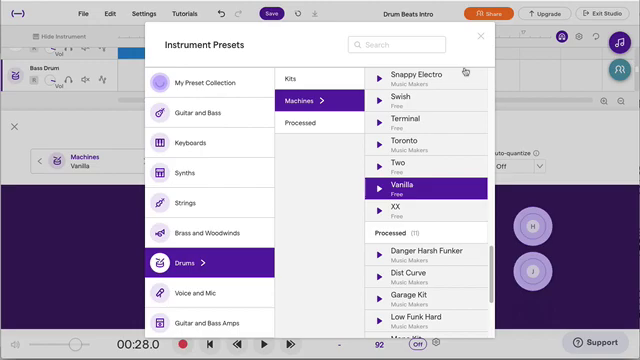
Load the Drums > Machines > Vanilla preset onto the Bass Drum track.
click(480, 37)
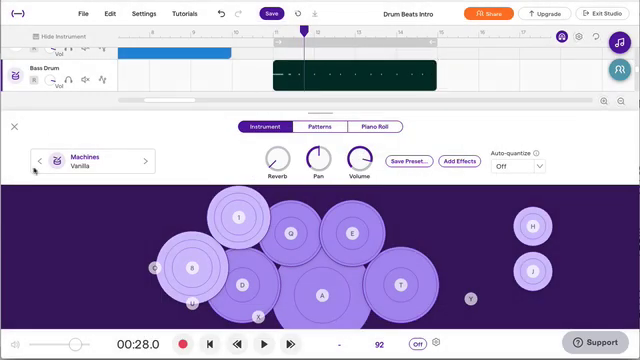
Hide the instrument editor, move the playhead to bar 11, and play the drums.
click(13, 125)
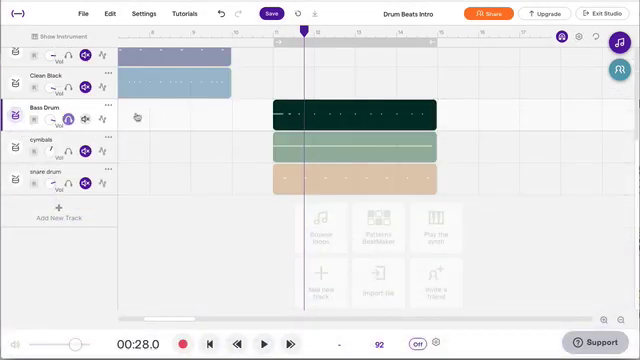
click(263, 343)
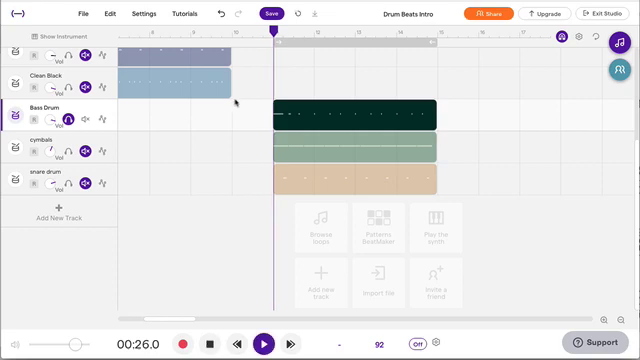
click(263, 343)
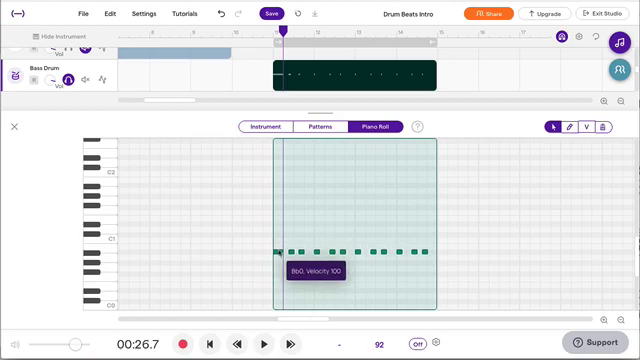
Drag the Bass Drum notes down from Bb0 to G0 in the piano roll.
drag(295, 252, 295, 283)
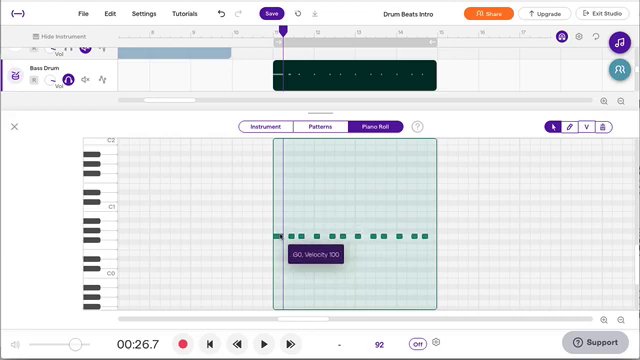
mouse_move(62, 104)
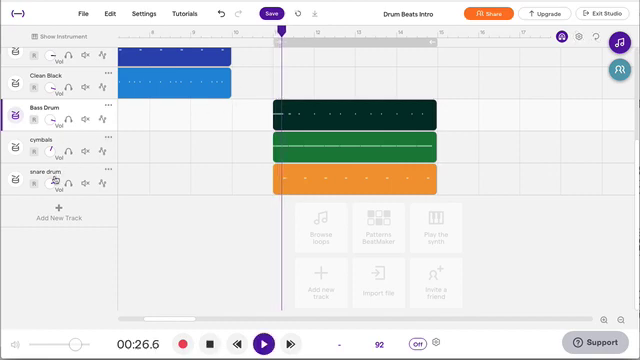
Play all drum tracks together with the G0 bass notes.
click(262, 341)
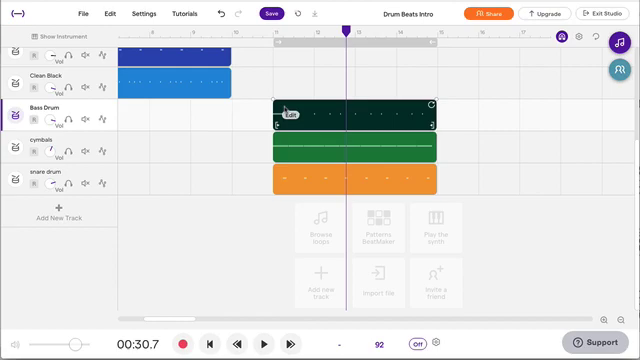
Reopen the Bass Drum clip and stretch its early G0 notes into sustained tones.
double_click(350, 112)
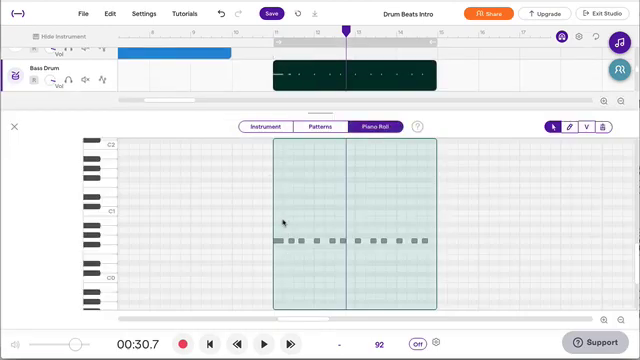
click(281, 242)
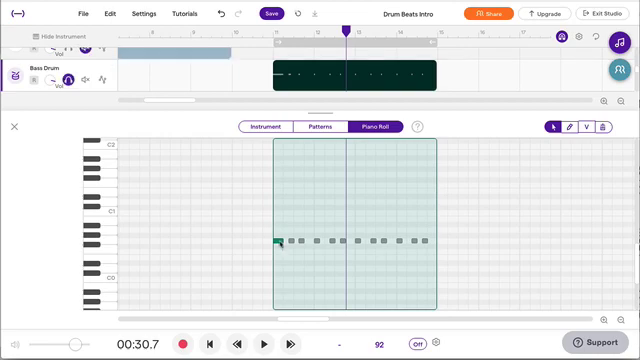
mouse_move(277, 241)
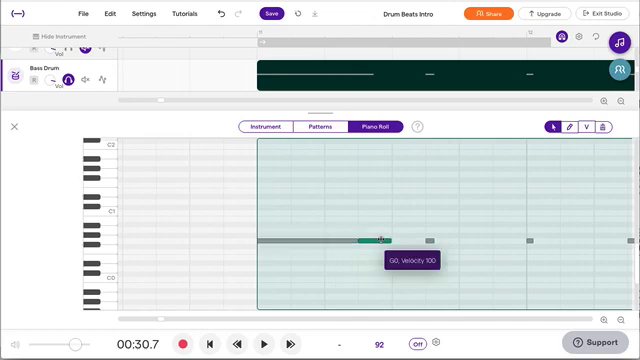
drag(375, 240, 520, 240)
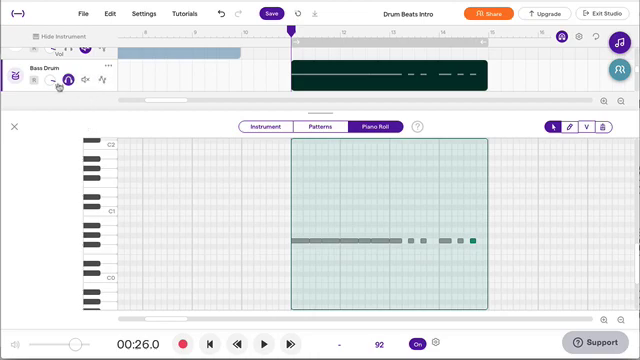
mouse_move(68, 163)
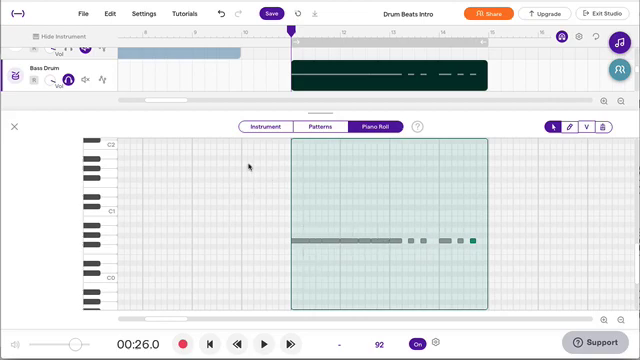
Play back the lengthened G0 bass notes, then close the note editor.
click(263, 343)
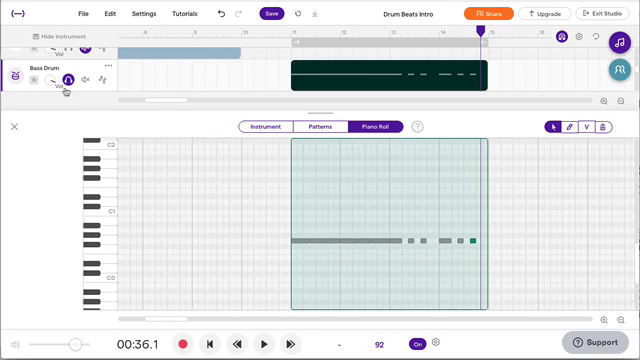
click(12, 126)
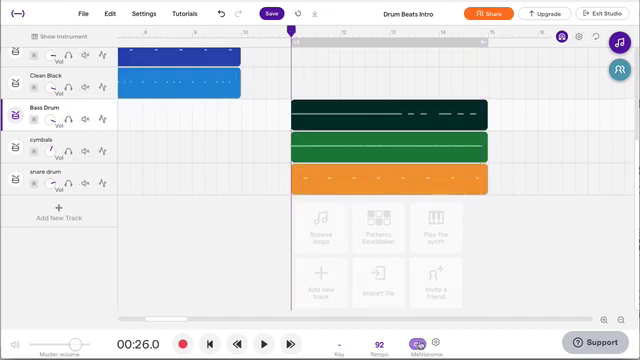
Switch the metronome off and play all drum tracks, stopping at the clips' end.
click(420, 345)
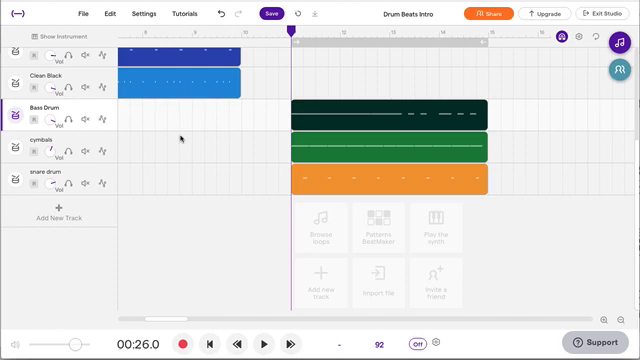
click(263, 343)
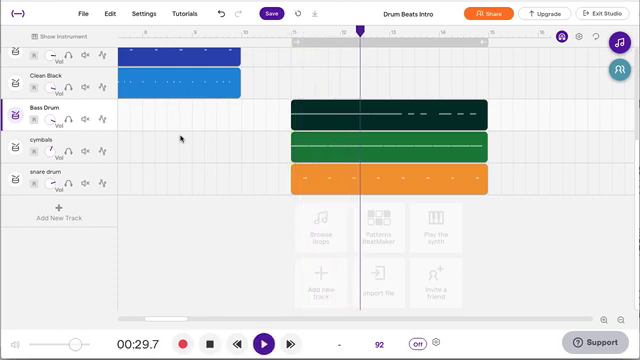
click(263, 343)
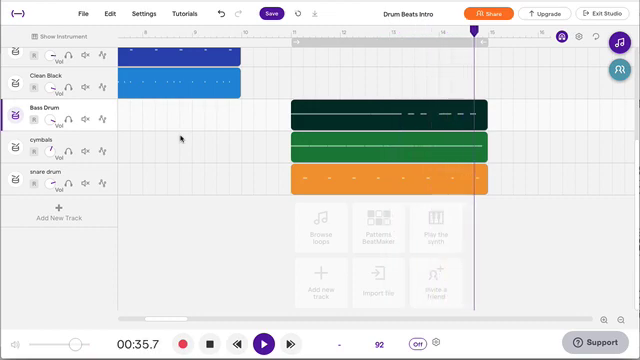
click(264, 343)
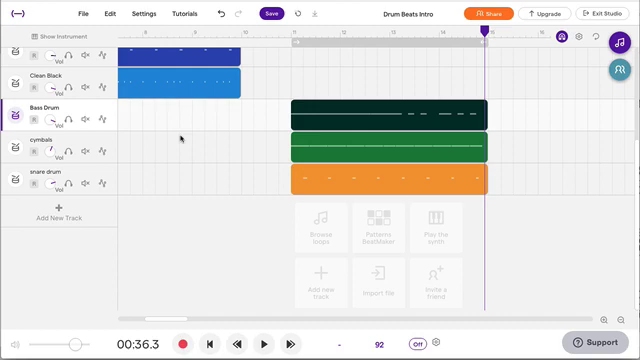